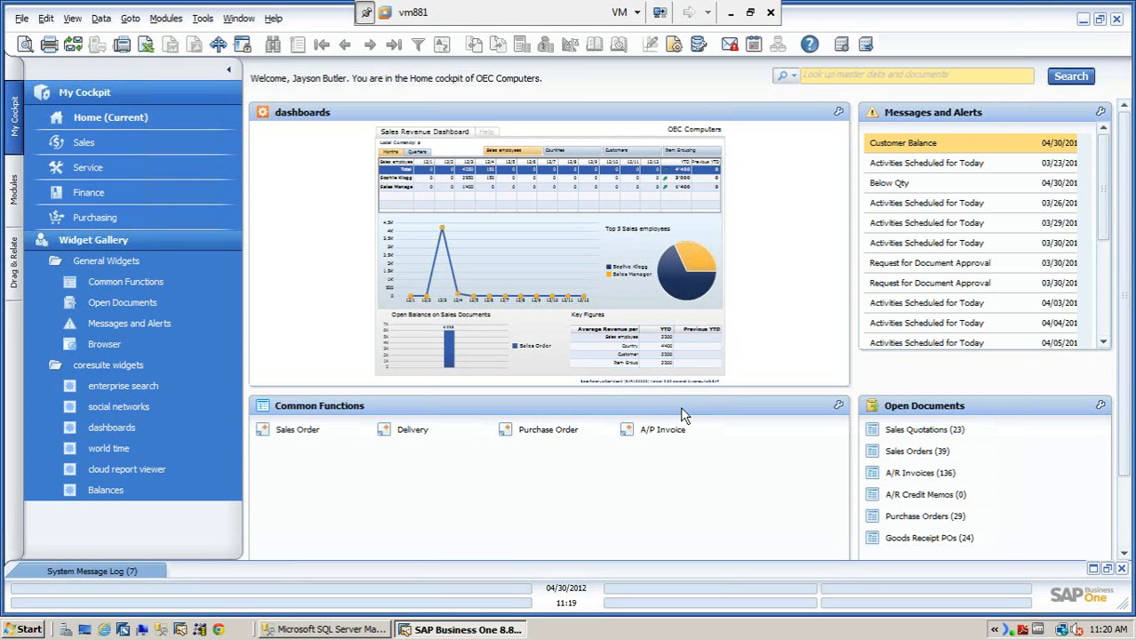
pyautogui.moveTo(15, 206)
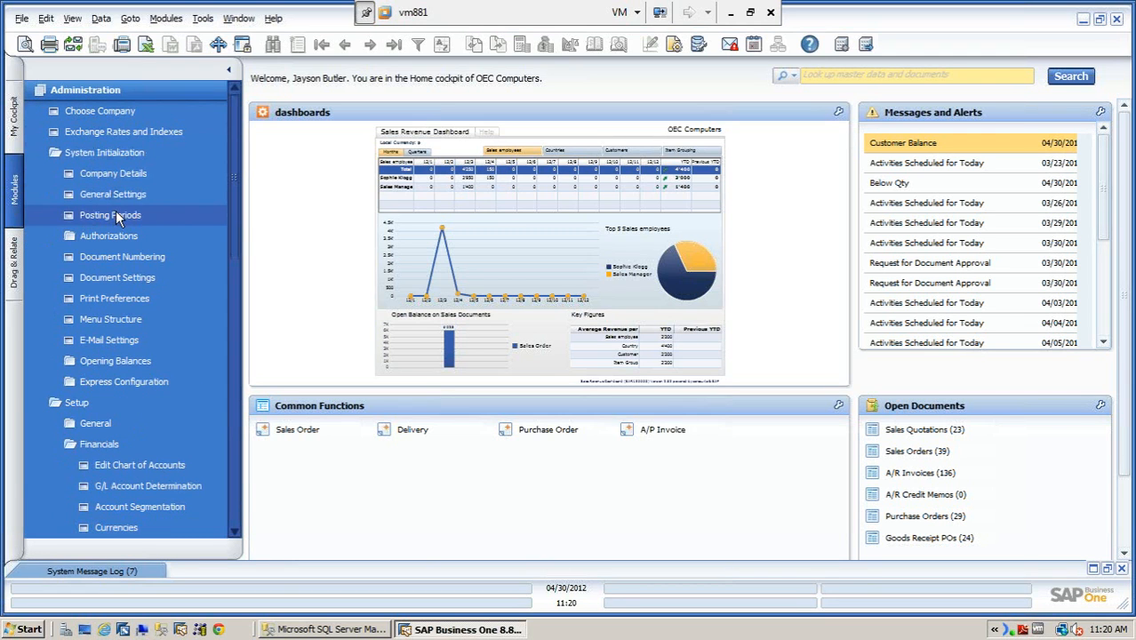
# Show the posting periods list scrolled down to the 2013 periods, with 2013-12 details open
pyautogui.click(111, 215)
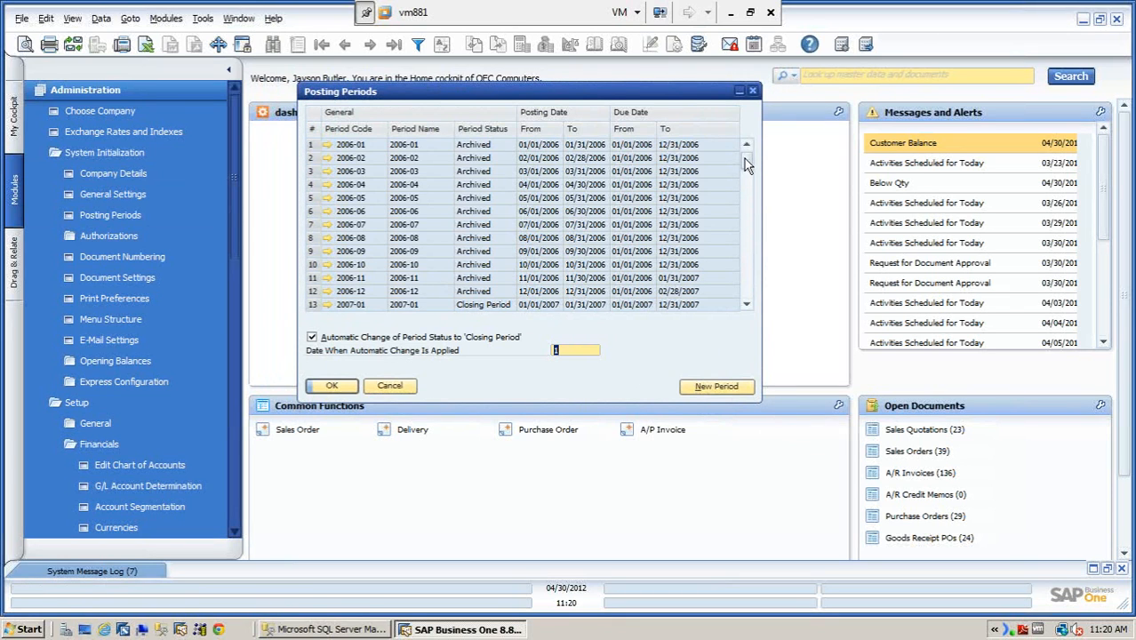
pyautogui.scroll(-3)
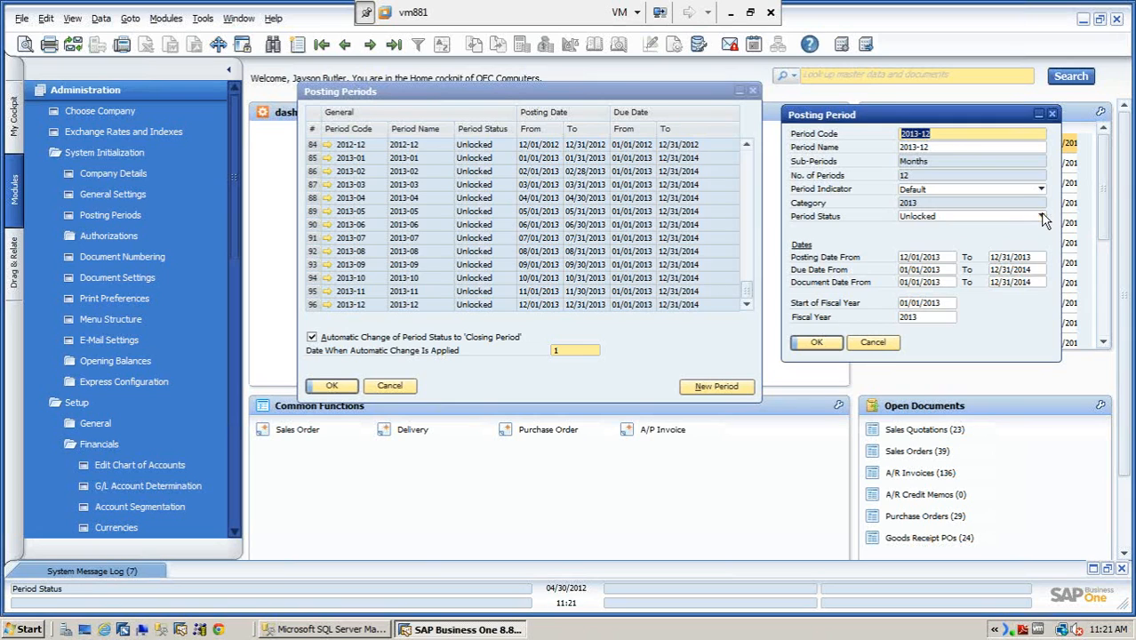
# Reveal the status choices for period 2013-12: Unlocked, Unlocked Except Sales, Closing Period, Locked
pyautogui.click(1041, 217)
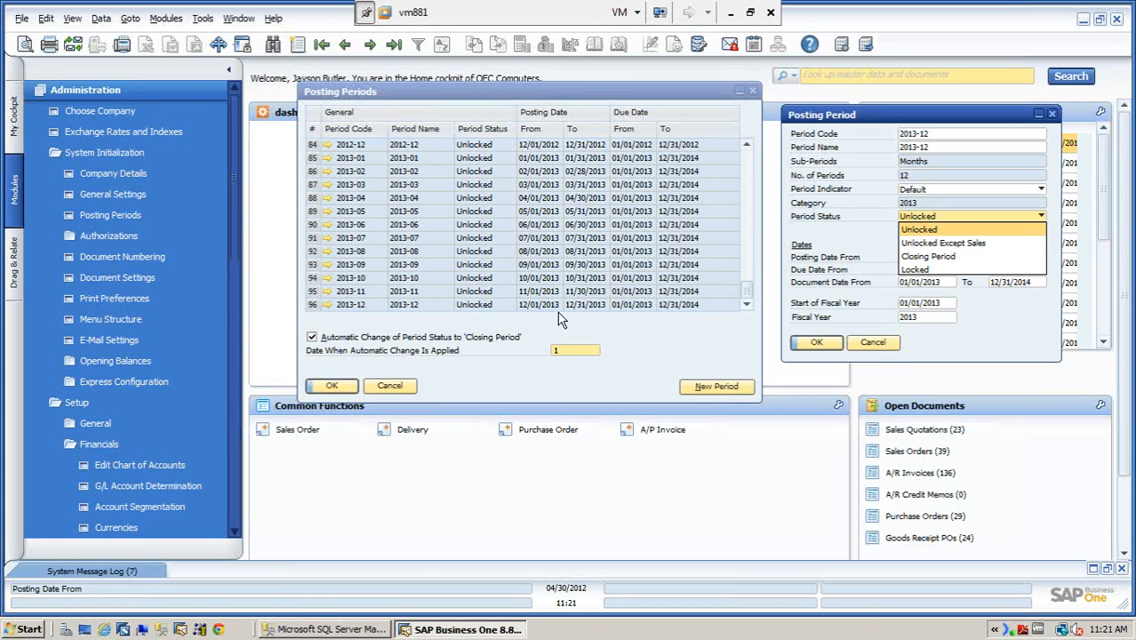
pyautogui.moveTo(473, 363)
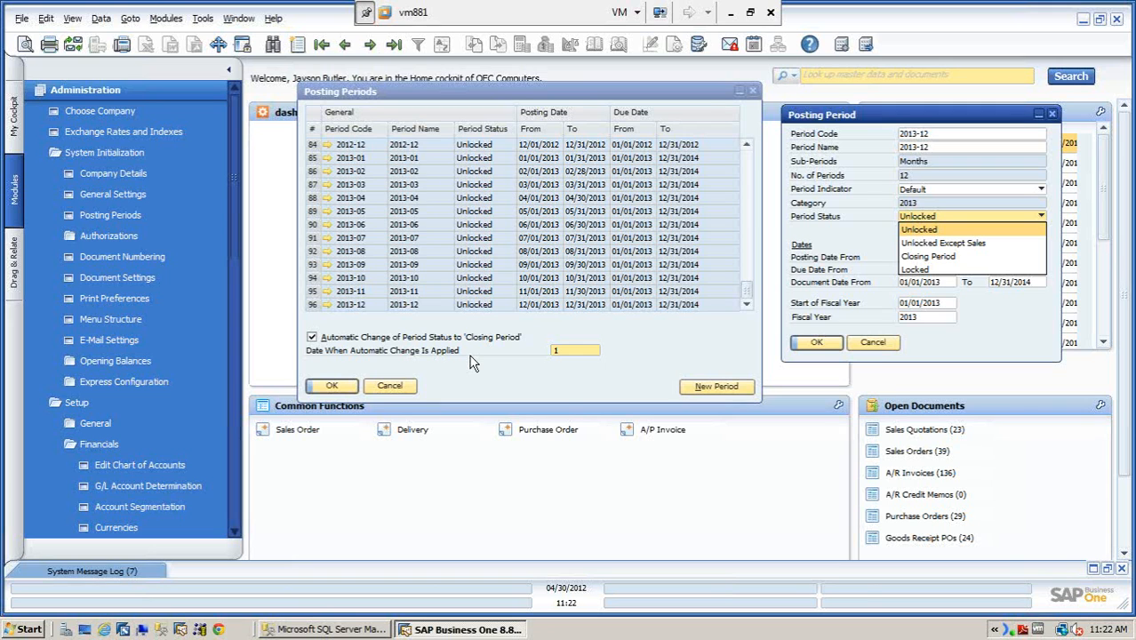
pyautogui.moveTo(868, 297)
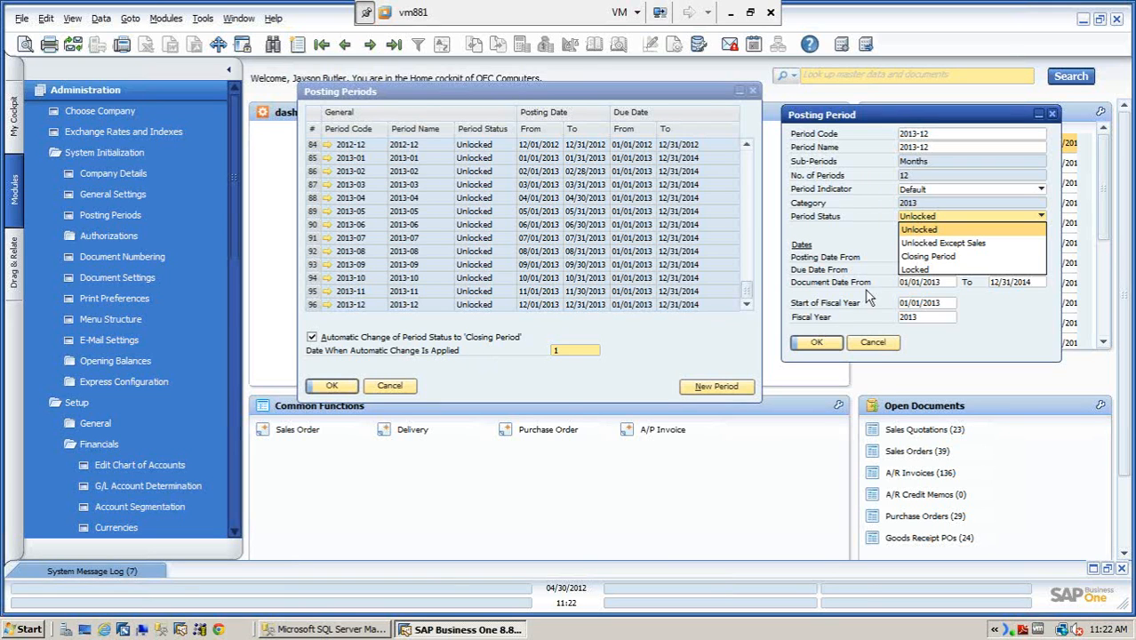
# Try the Locked status, restore 2013-12 to Unlocked, and cancel without saving
pyautogui.click(916, 270)
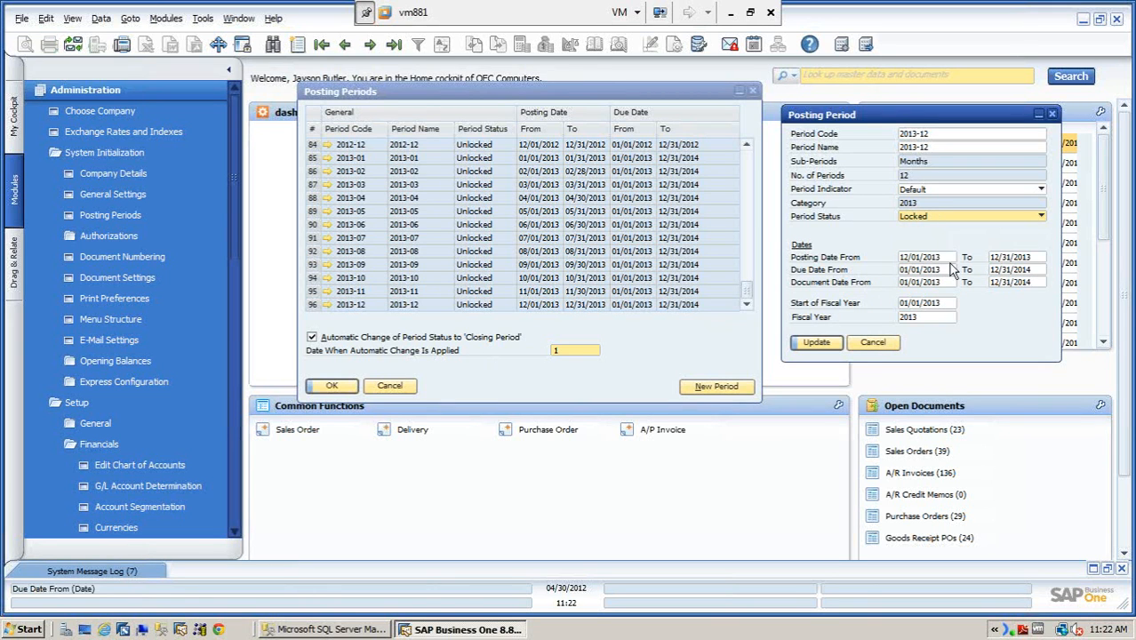
pyautogui.click(1043, 217)
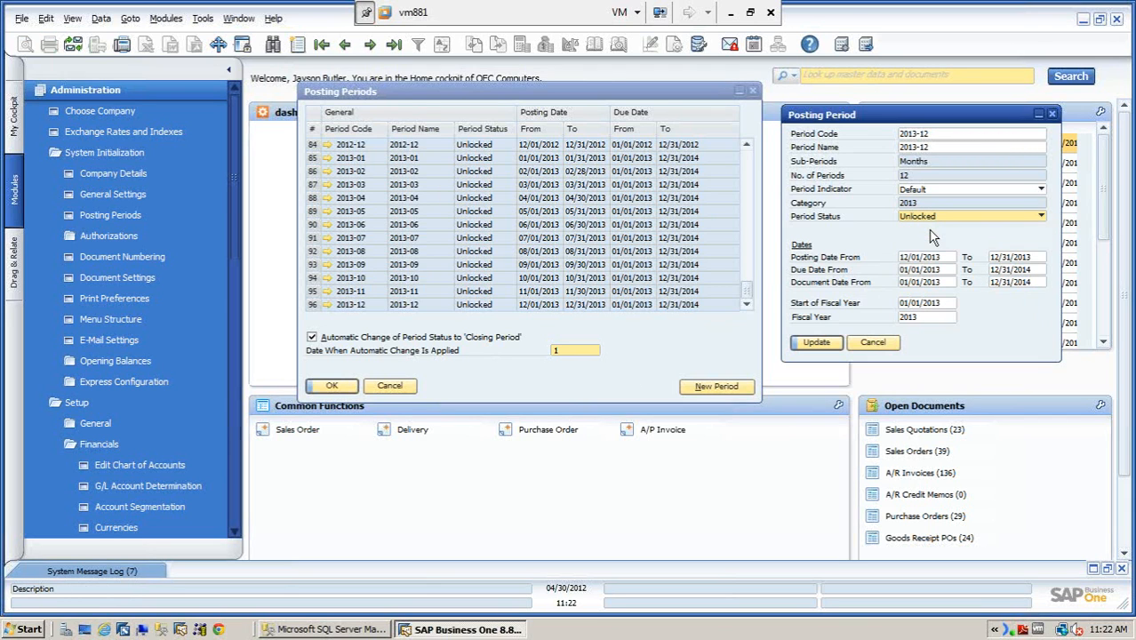
pyautogui.moveTo(945, 278)
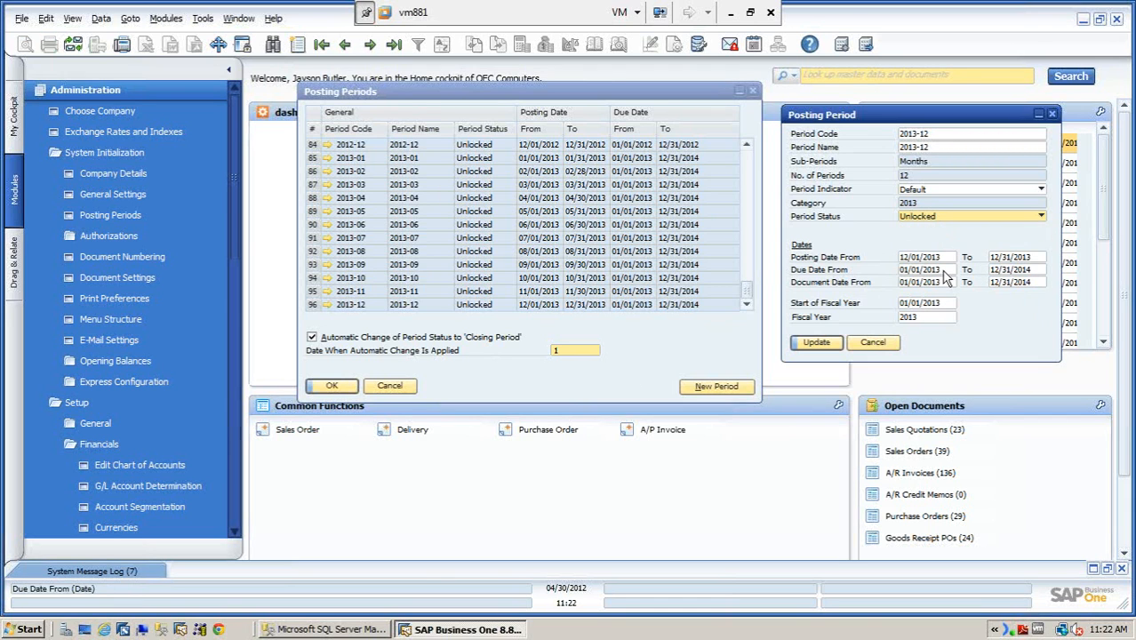
pyautogui.moveTo(925, 256)
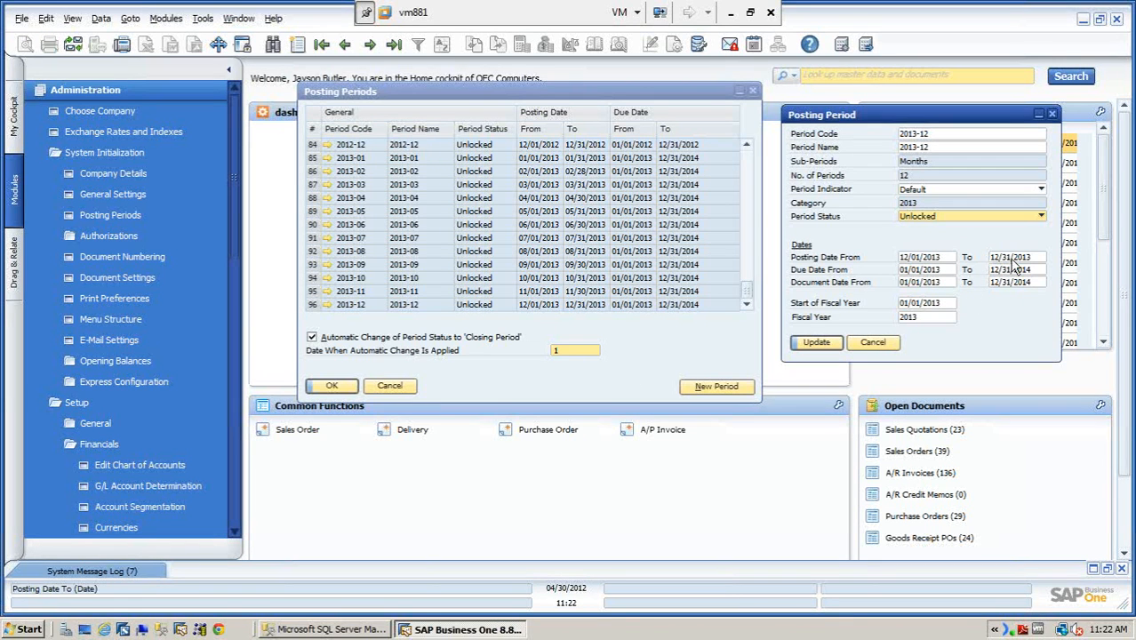
pyautogui.moveTo(939, 174)
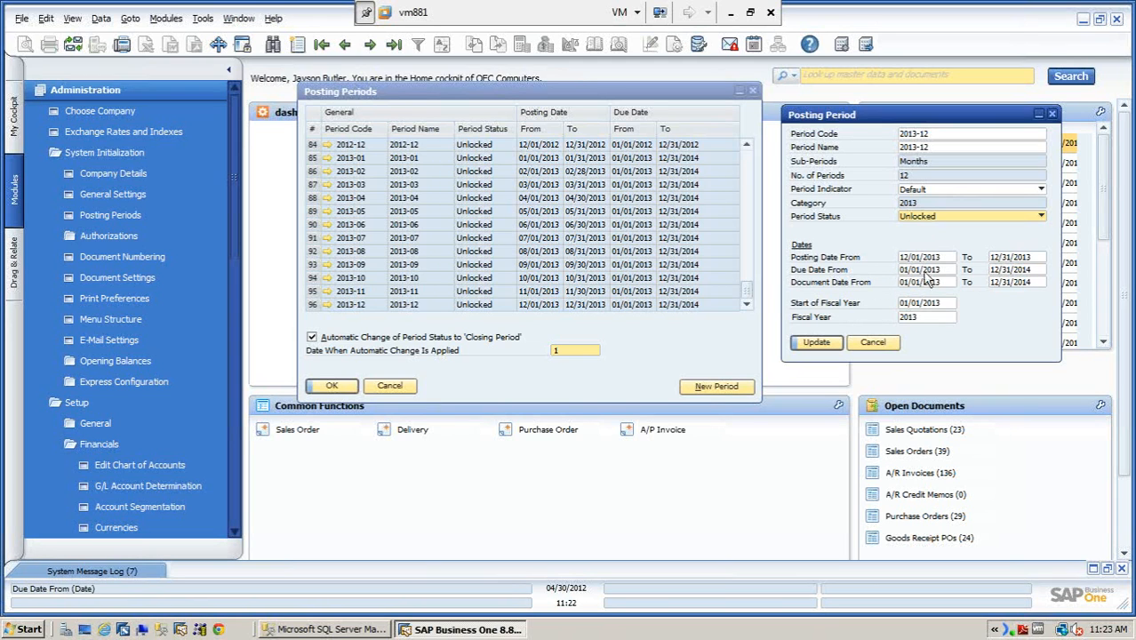
pyautogui.moveTo(1011, 281)
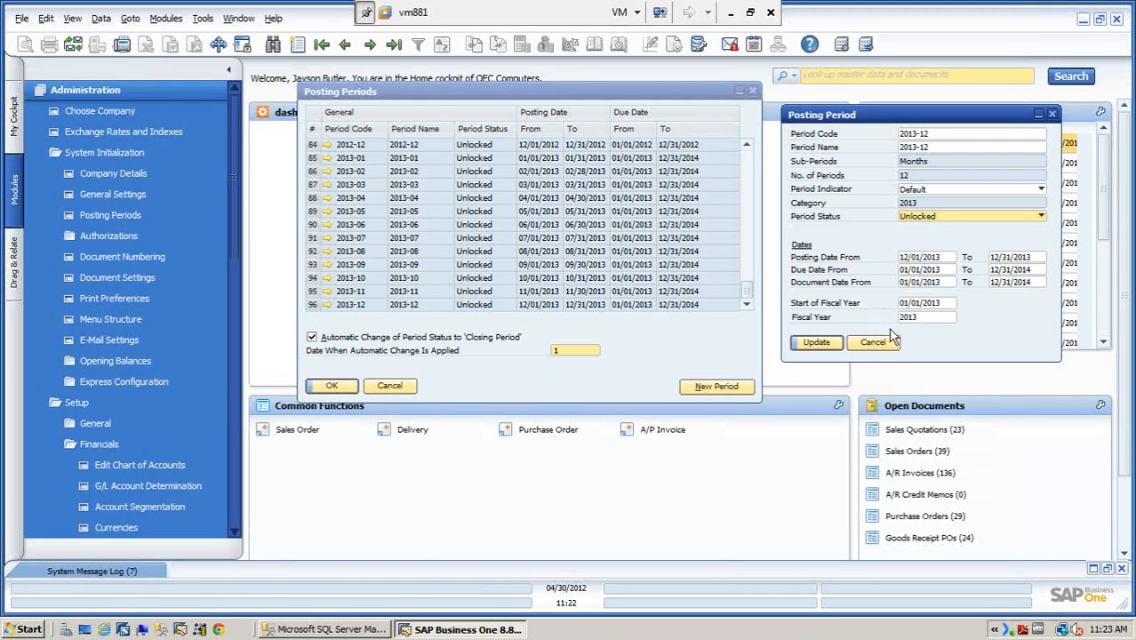
pyautogui.click(871, 341)
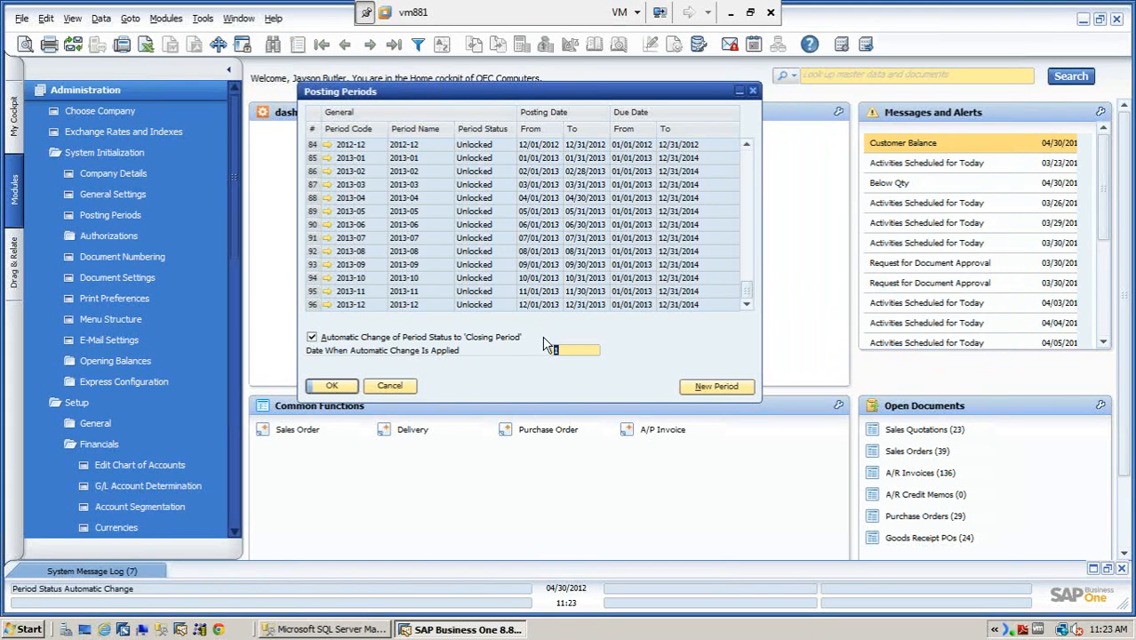
pyautogui.moveTo(738, 278)
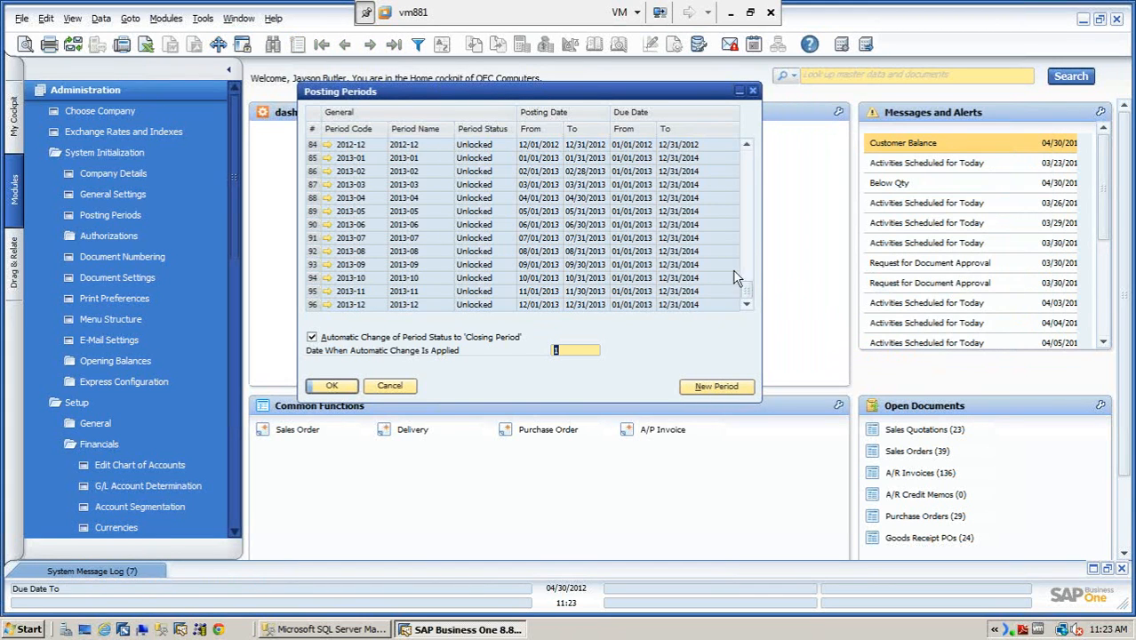
# Start a new posting period with code and name 2014, split into monthly sub-periods
pyautogui.click(717, 386)
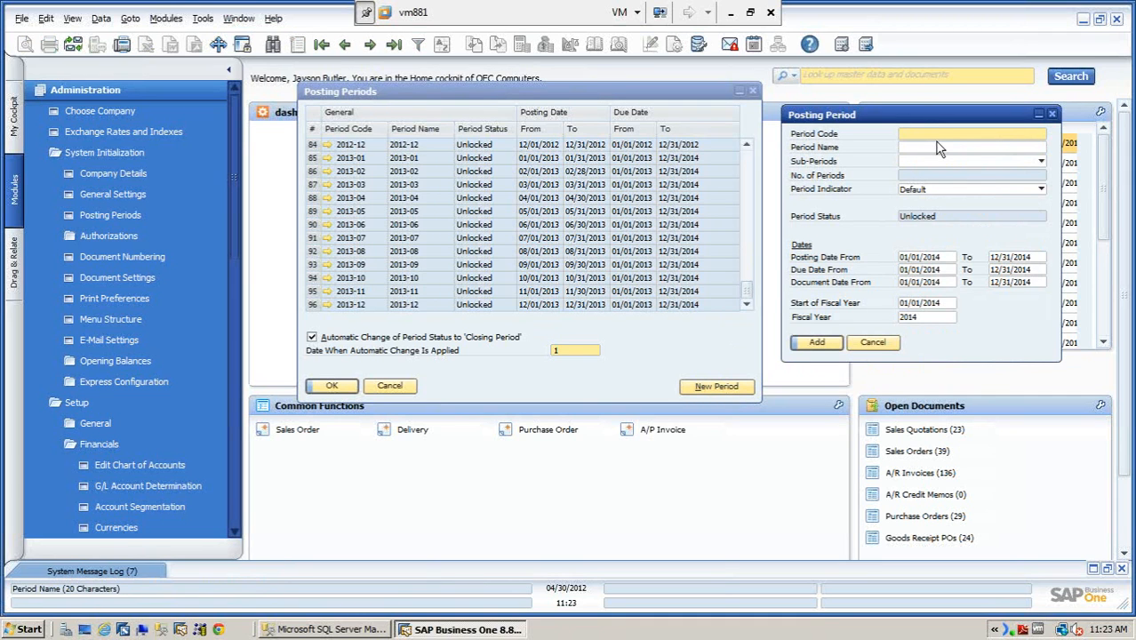
pyautogui.write('2014')
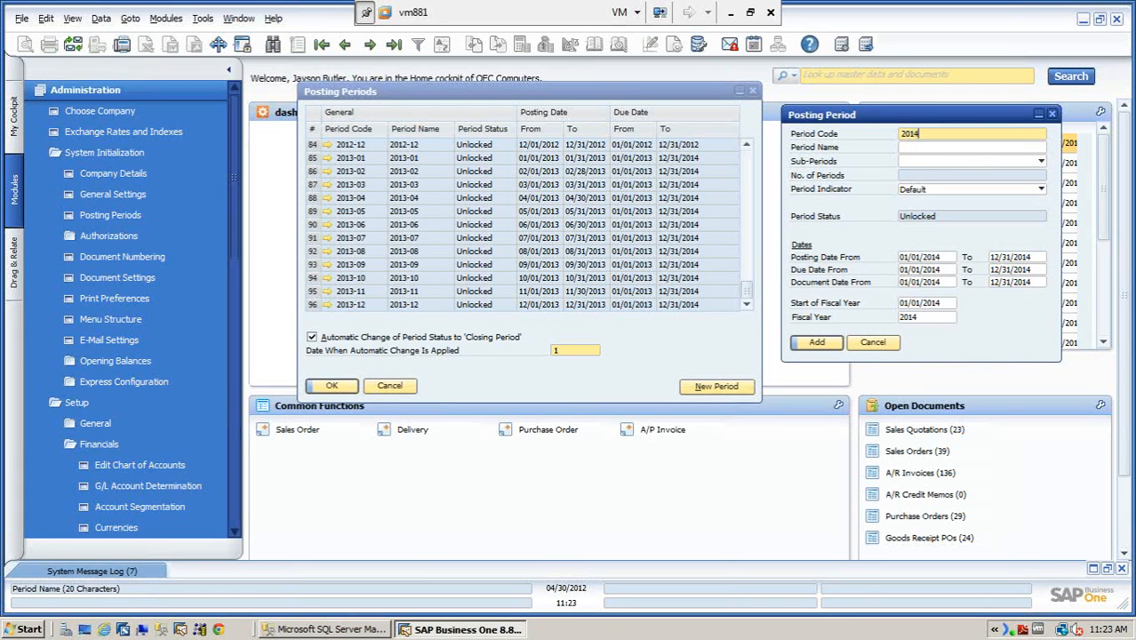
pyautogui.click(969, 145)
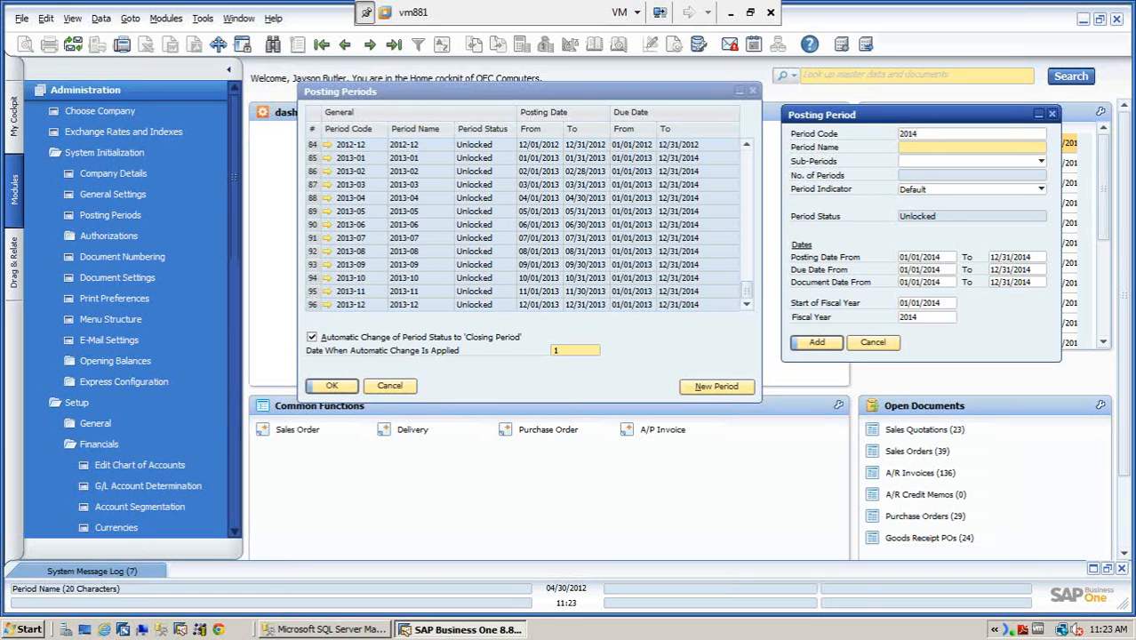
pyautogui.write('2014')
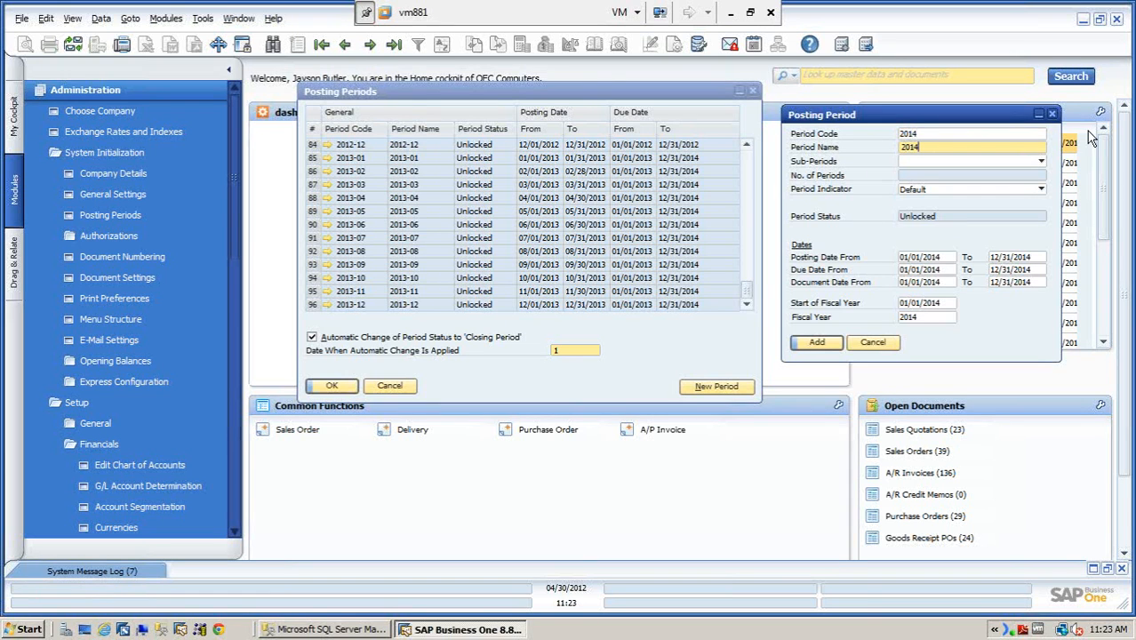
pyautogui.click(1042, 160)
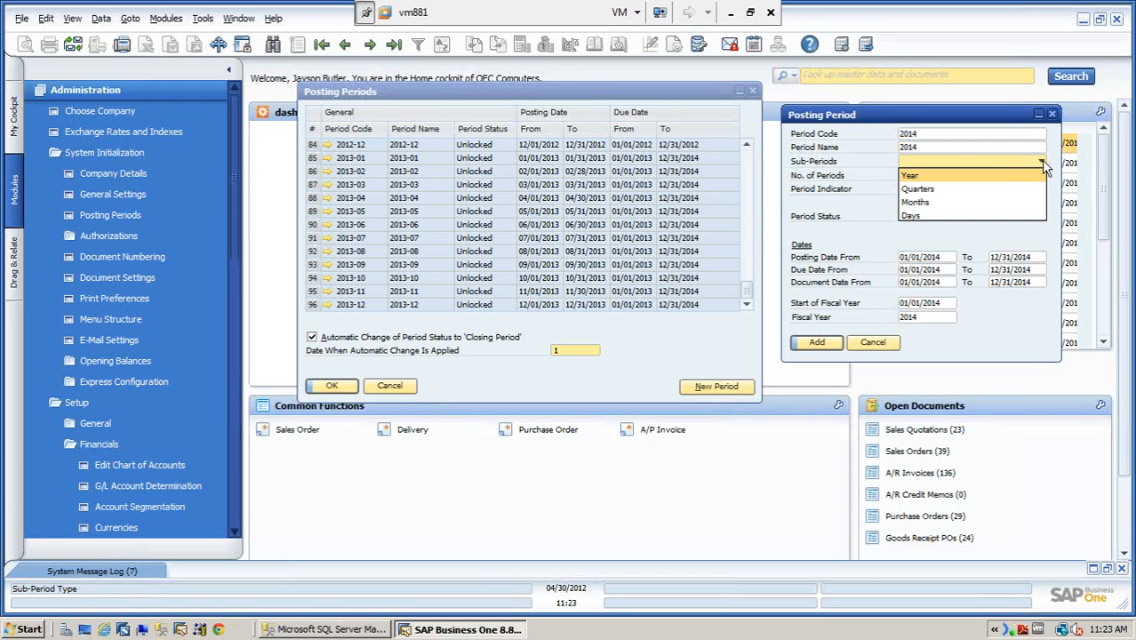
pyautogui.click(914, 202)
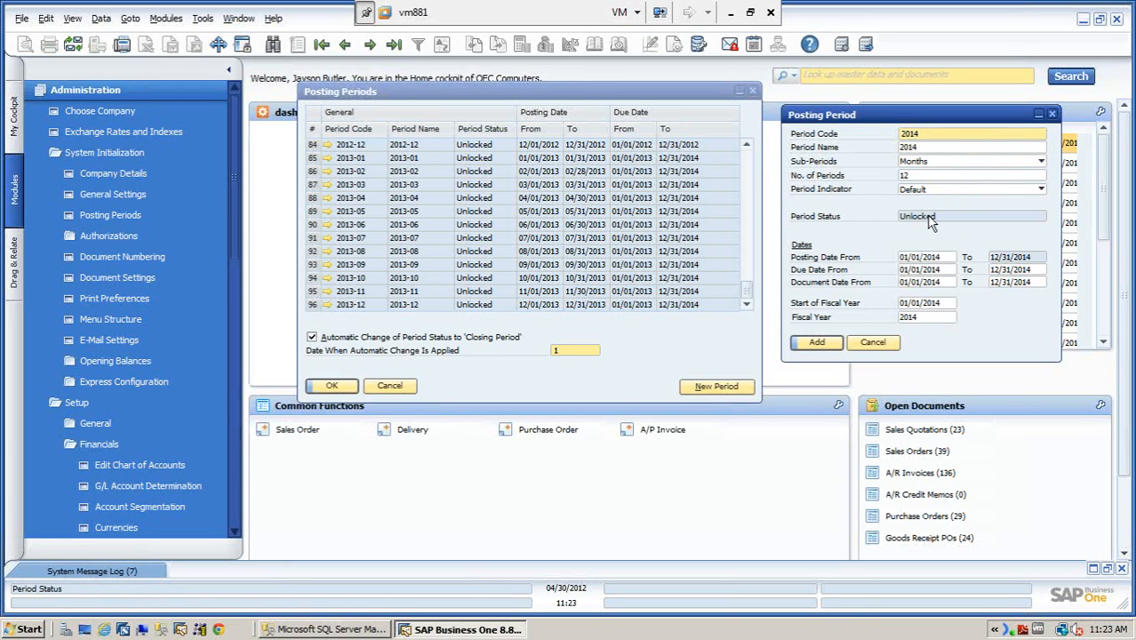
pyautogui.moveTo(943, 221)
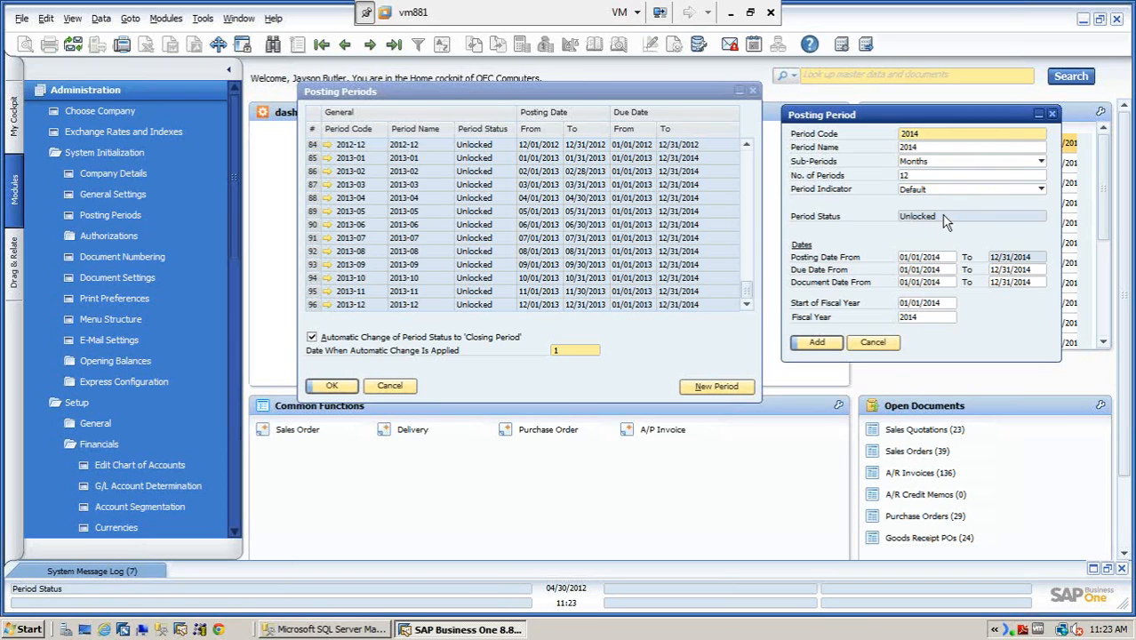
pyautogui.moveTo(978, 288)
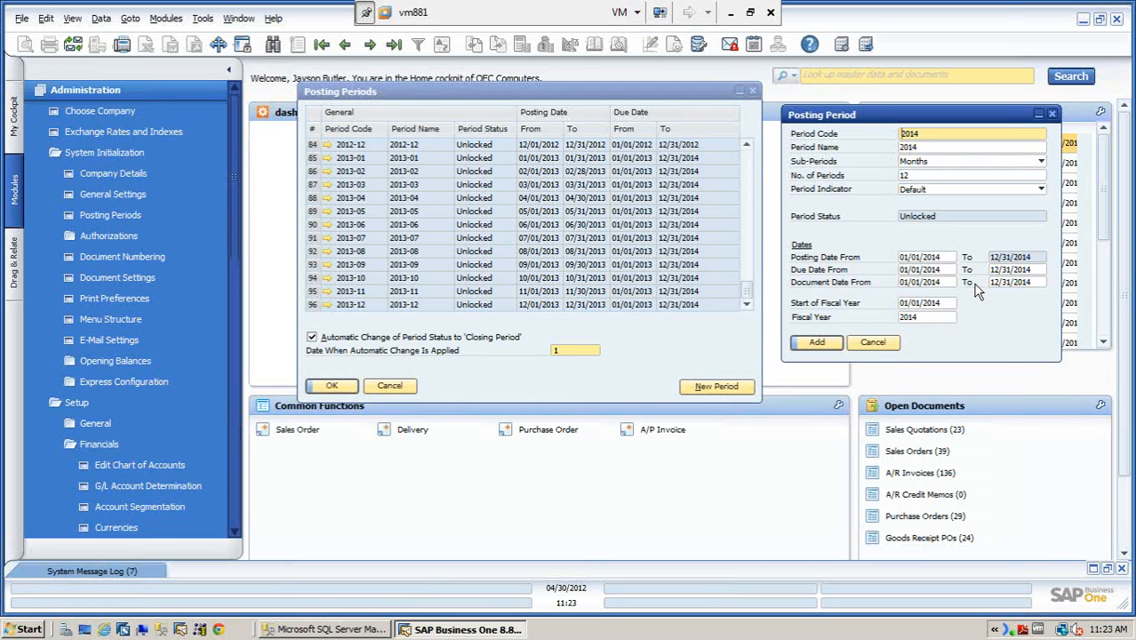
pyautogui.moveTo(981, 302)
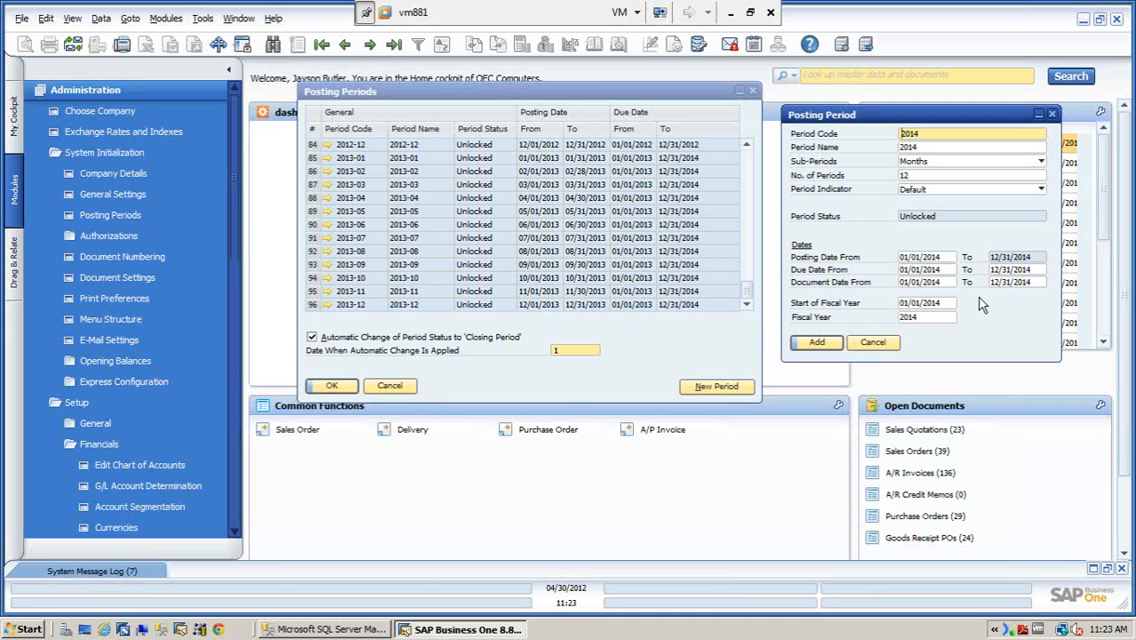
pyautogui.moveTo(939, 299)
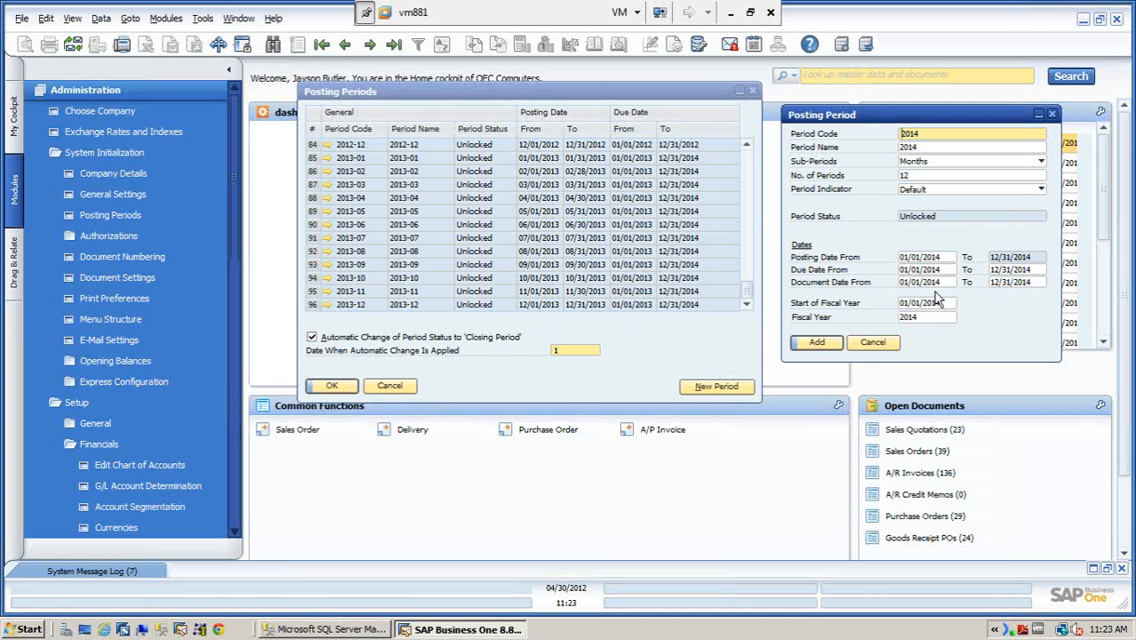
pyautogui.moveTo(925, 281)
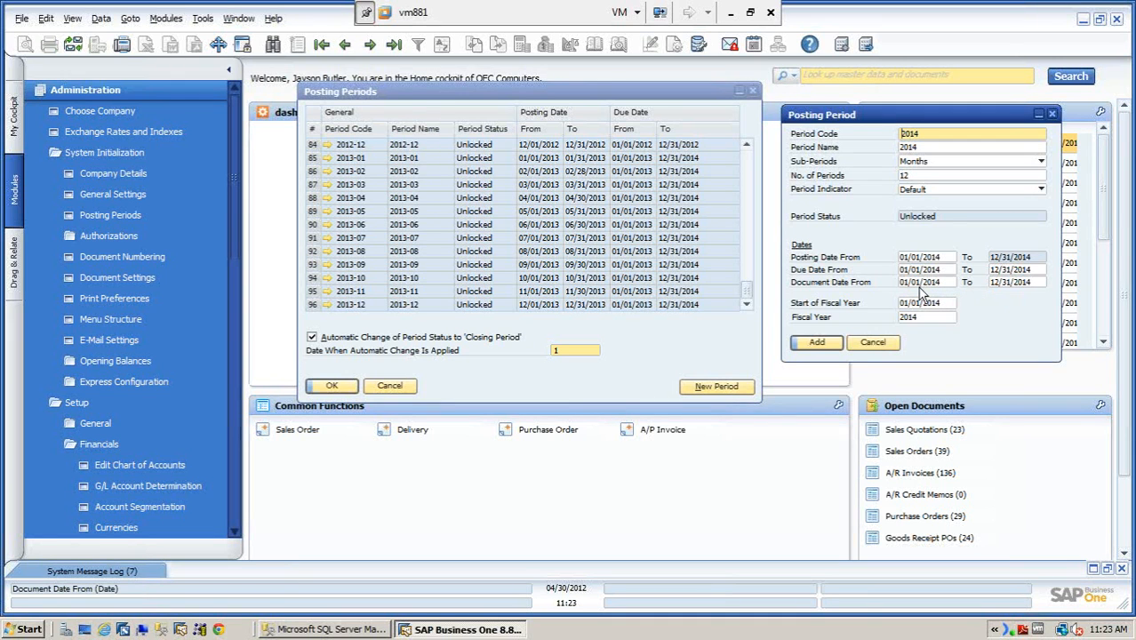
pyautogui.moveTo(1012, 292)
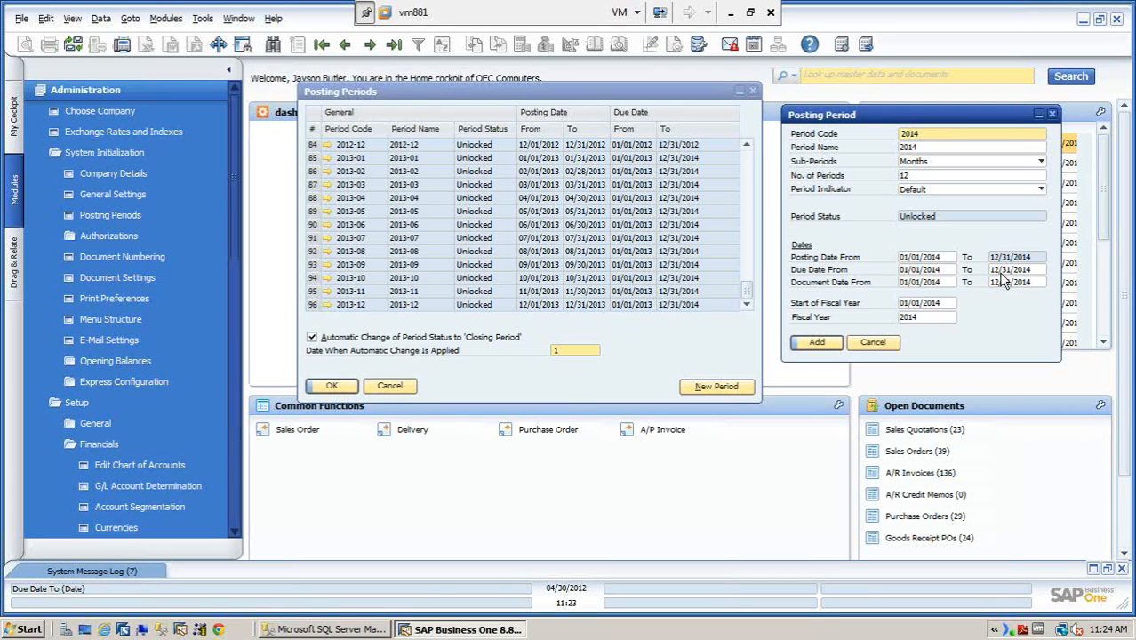
pyautogui.moveTo(1042, 281)
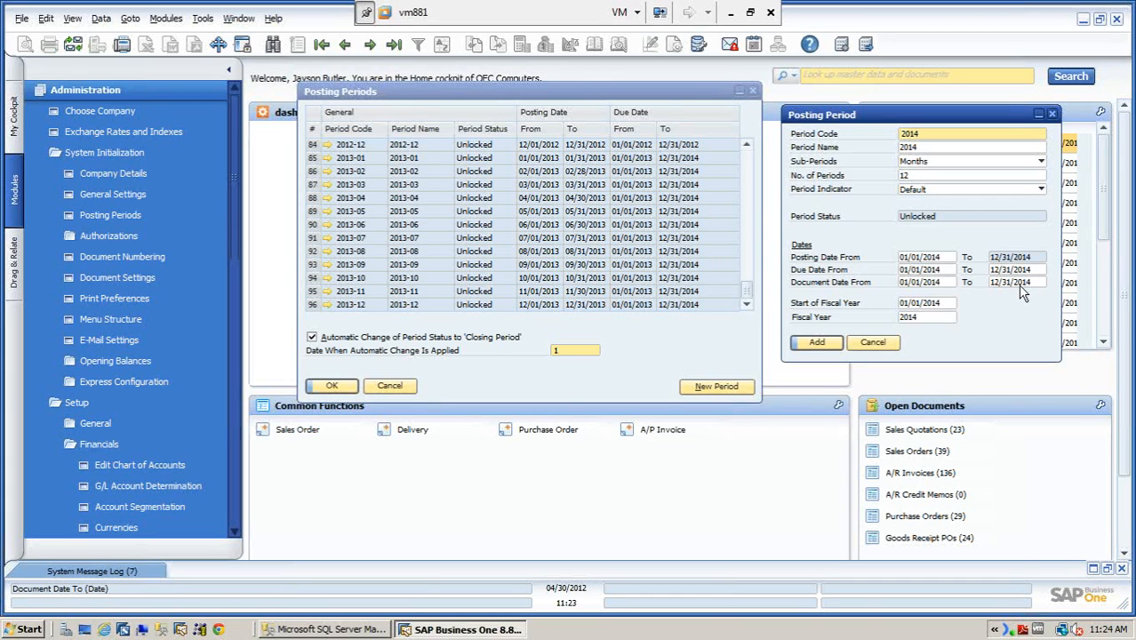
pyautogui.moveTo(1022, 270)
pyautogui.write('5')
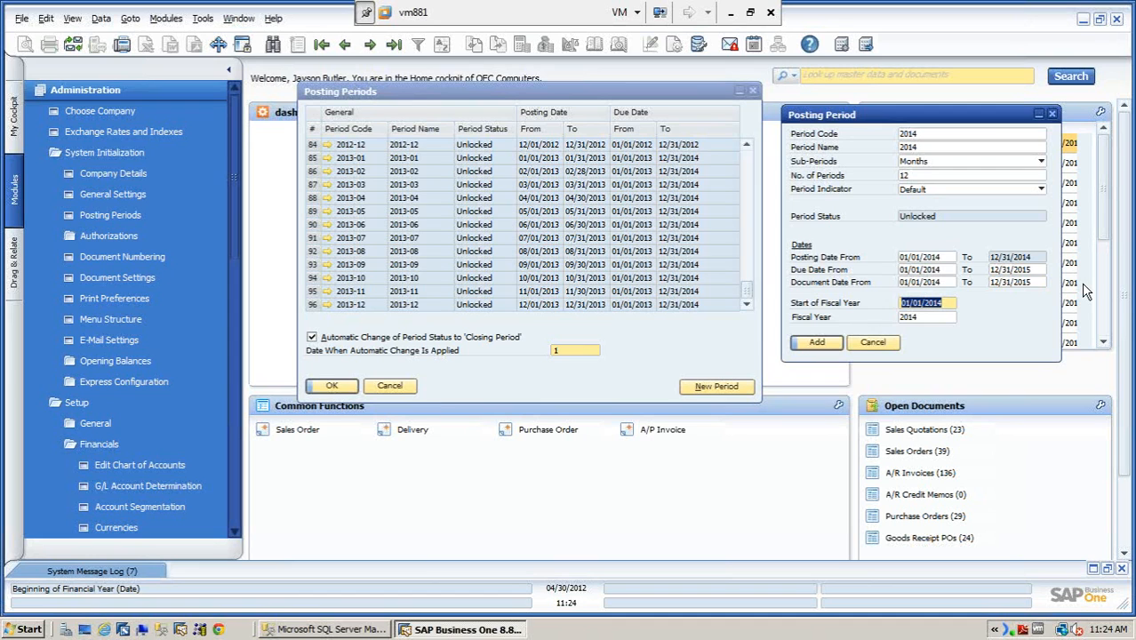
pyautogui.moveTo(1014, 271)
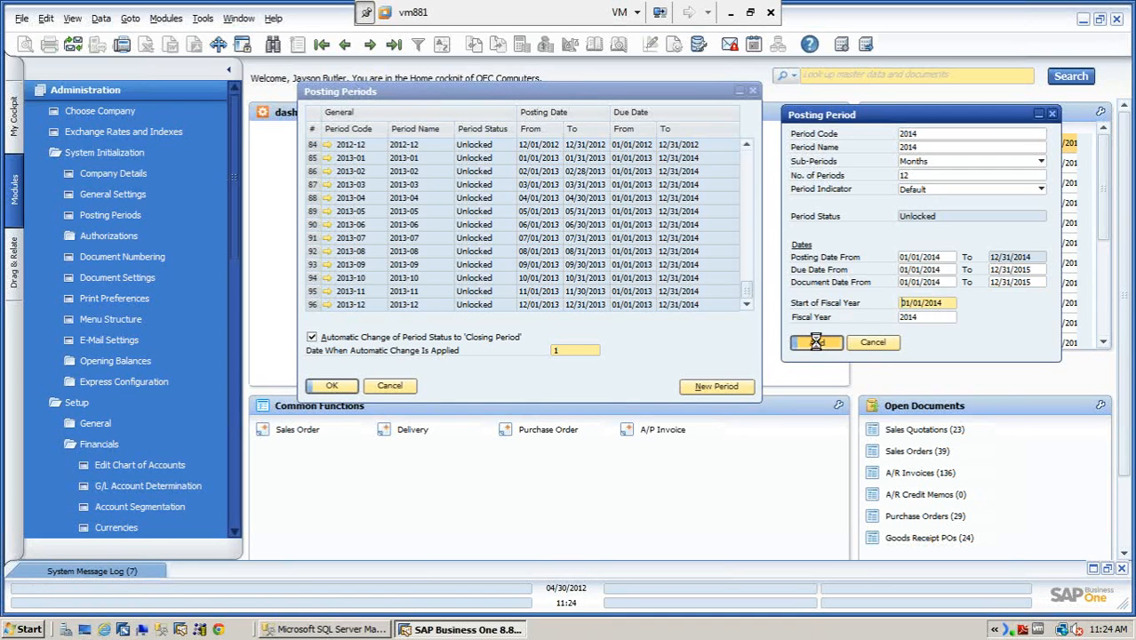
# Add the 2014 period and view the new monthly periods 2014-01 to 2014-12 at the list's end
pyautogui.click(814, 341)
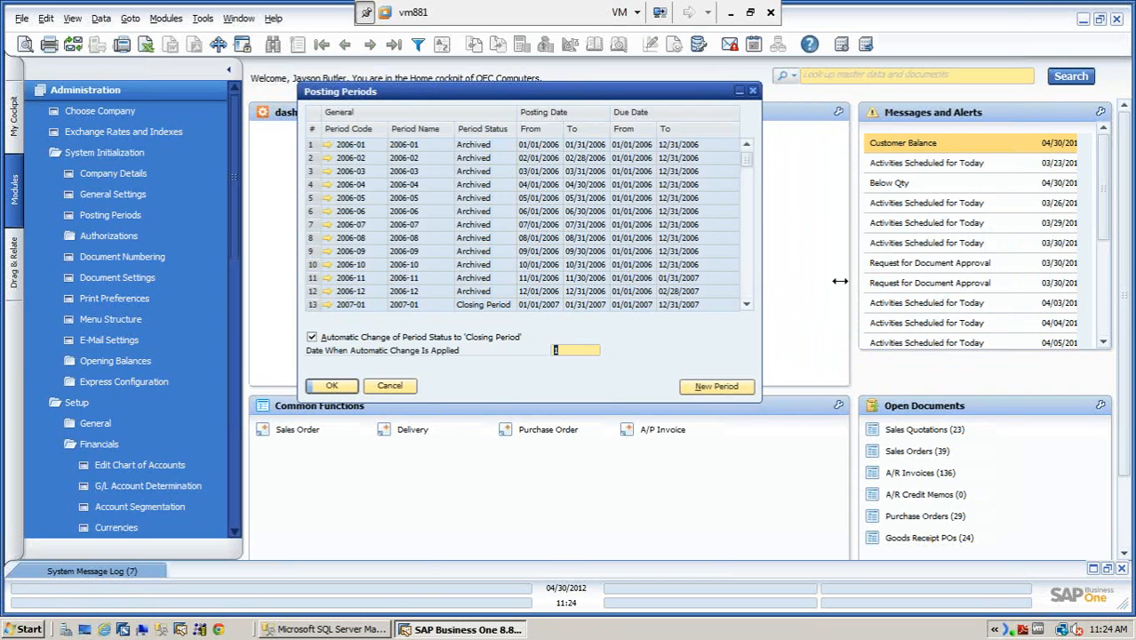
pyautogui.scroll(-3)
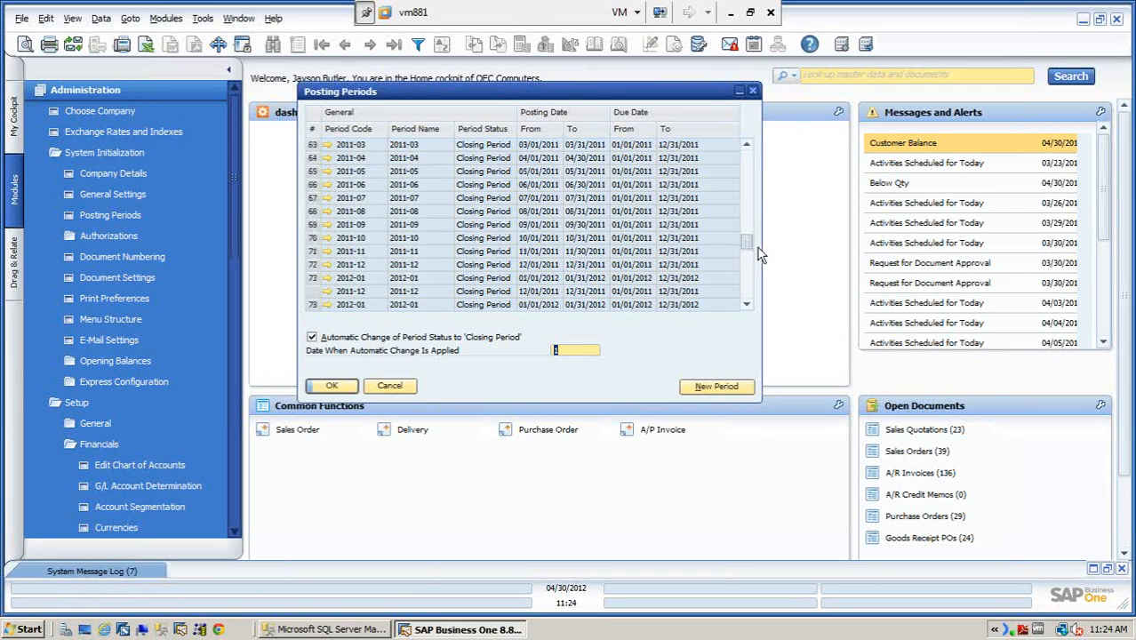
pyautogui.scroll(-3)
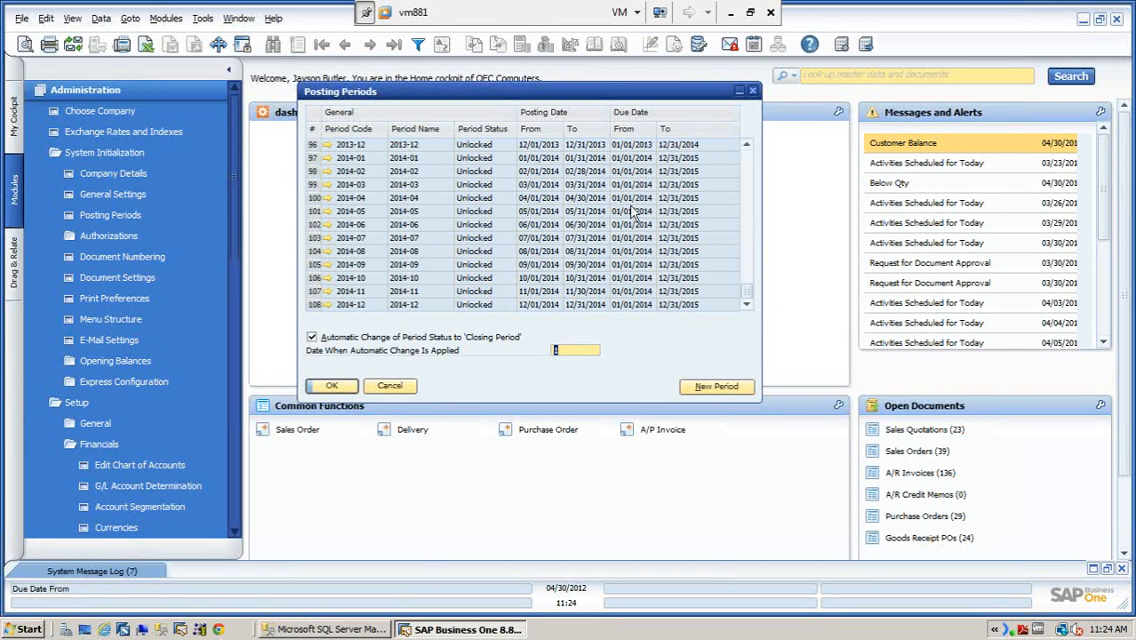
pyautogui.moveTo(324, 311)
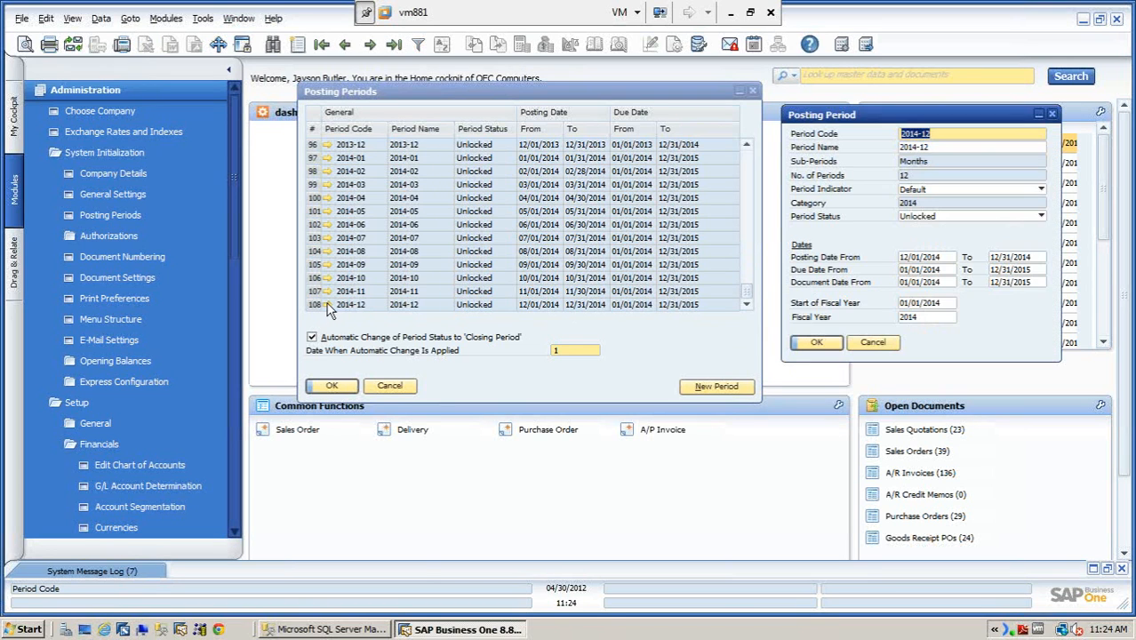
pyautogui.moveTo(1022, 281)
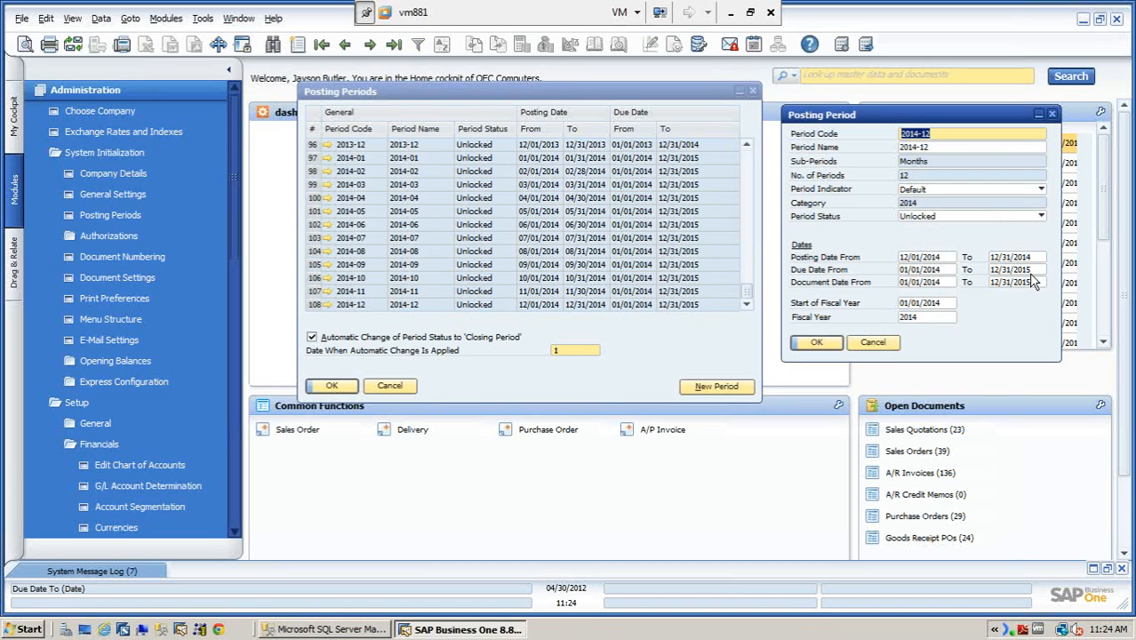
pyautogui.moveTo(1031, 278)
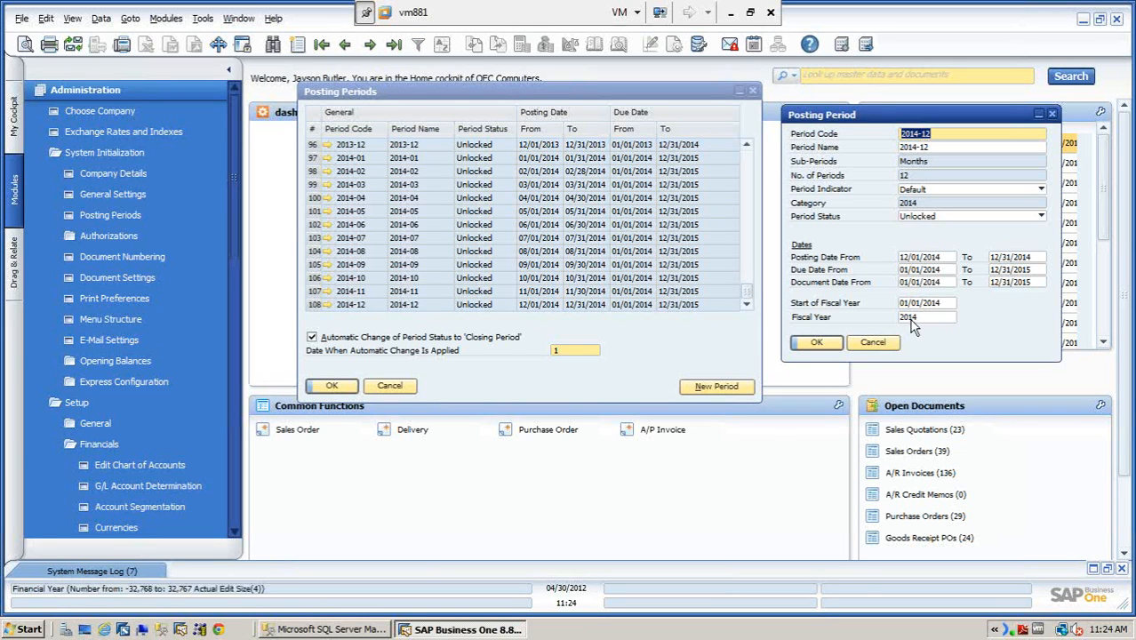
pyautogui.click(1013, 270)
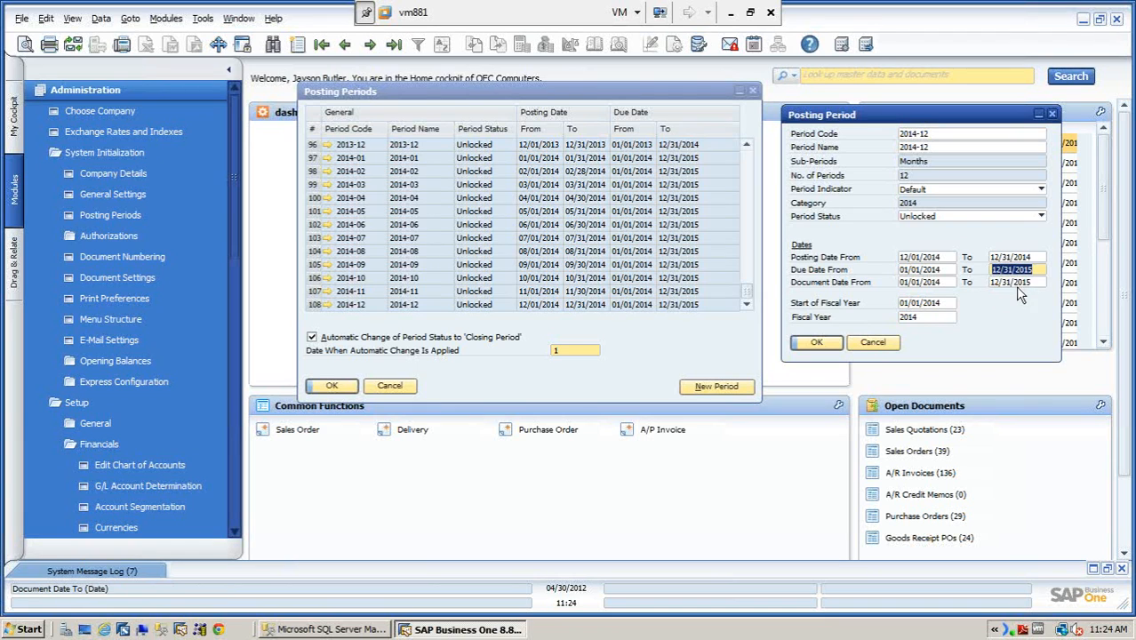
pyautogui.click(1013, 281)
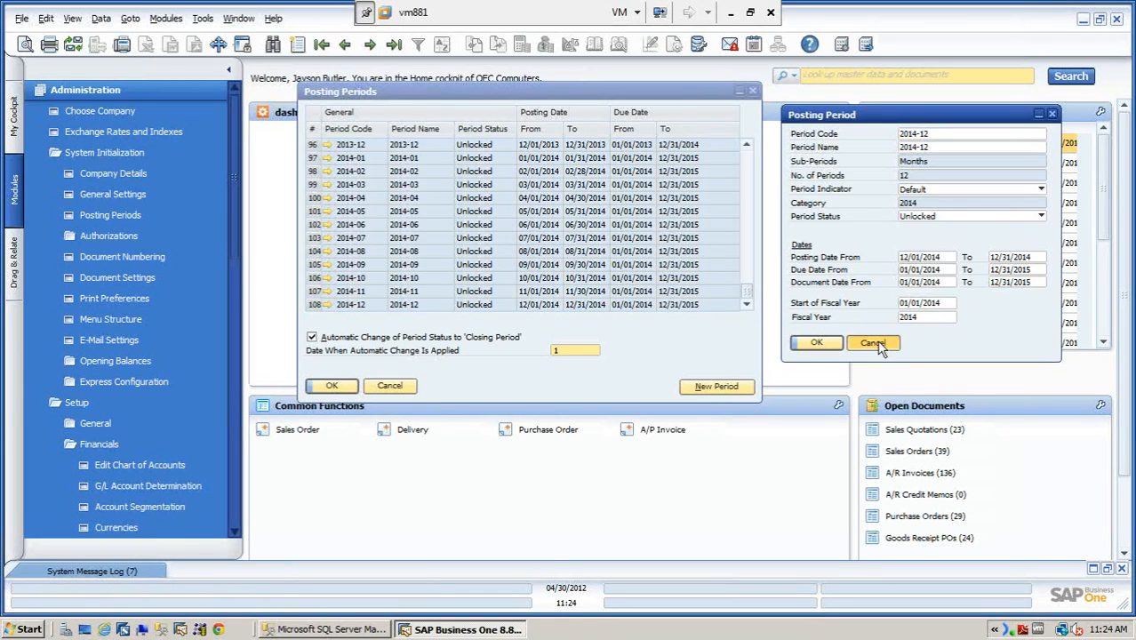
pyautogui.click(872, 344)
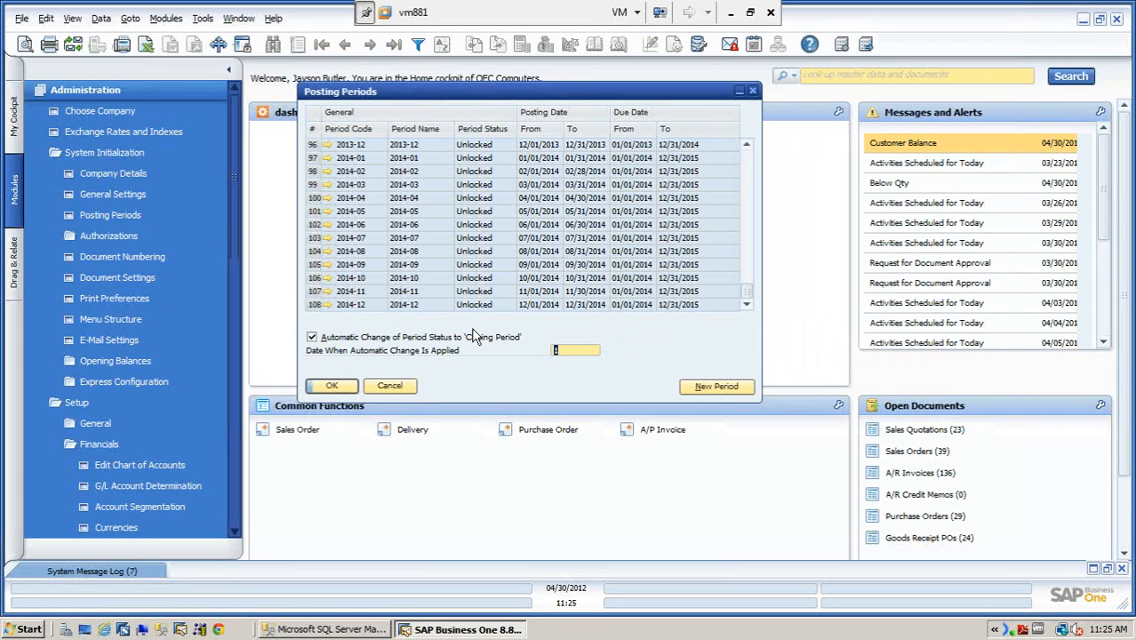
pyautogui.moveTo(409, 306)
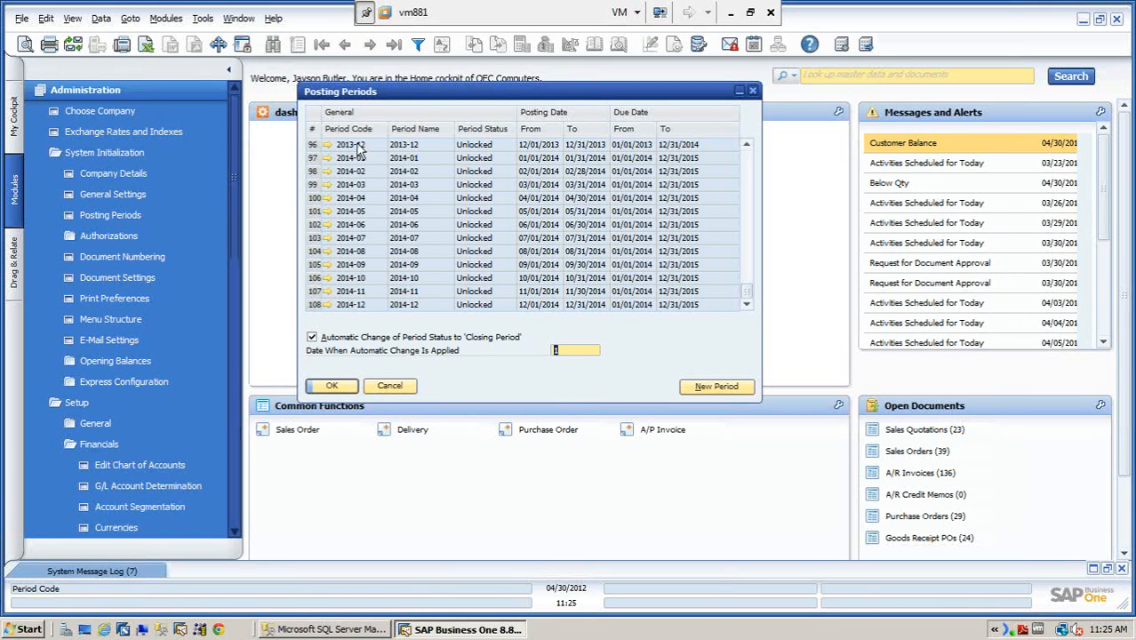
pyautogui.moveTo(334, 299)
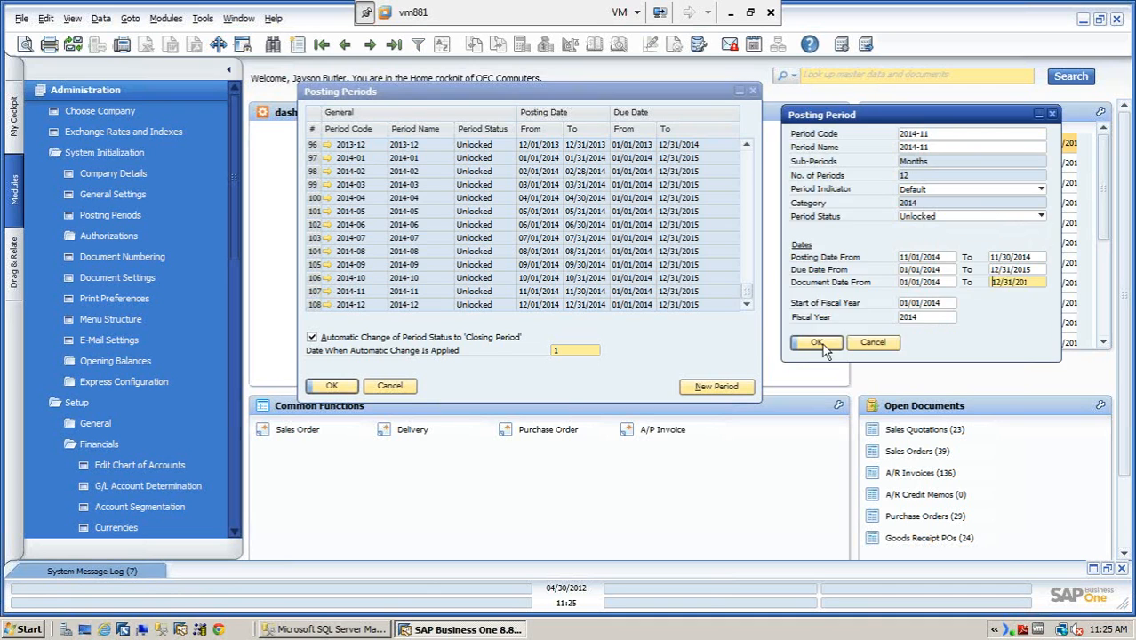
pyautogui.click(815, 341)
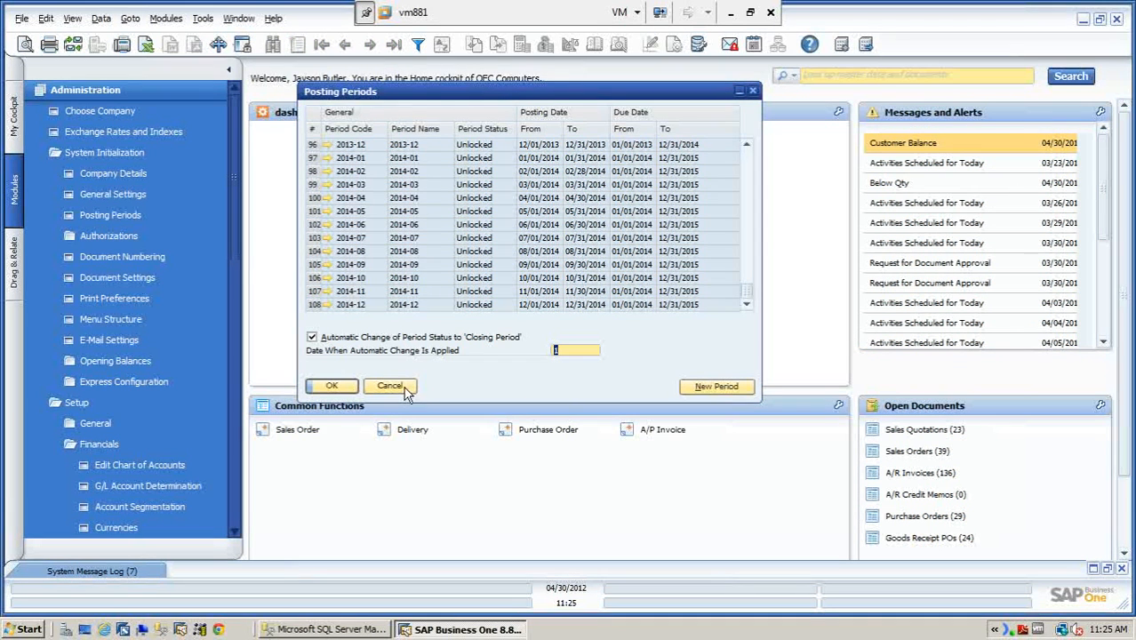
# Cancel the Posting Periods window and bring up SQL Server Management Studio's database list
pyautogui.click(389, 386)
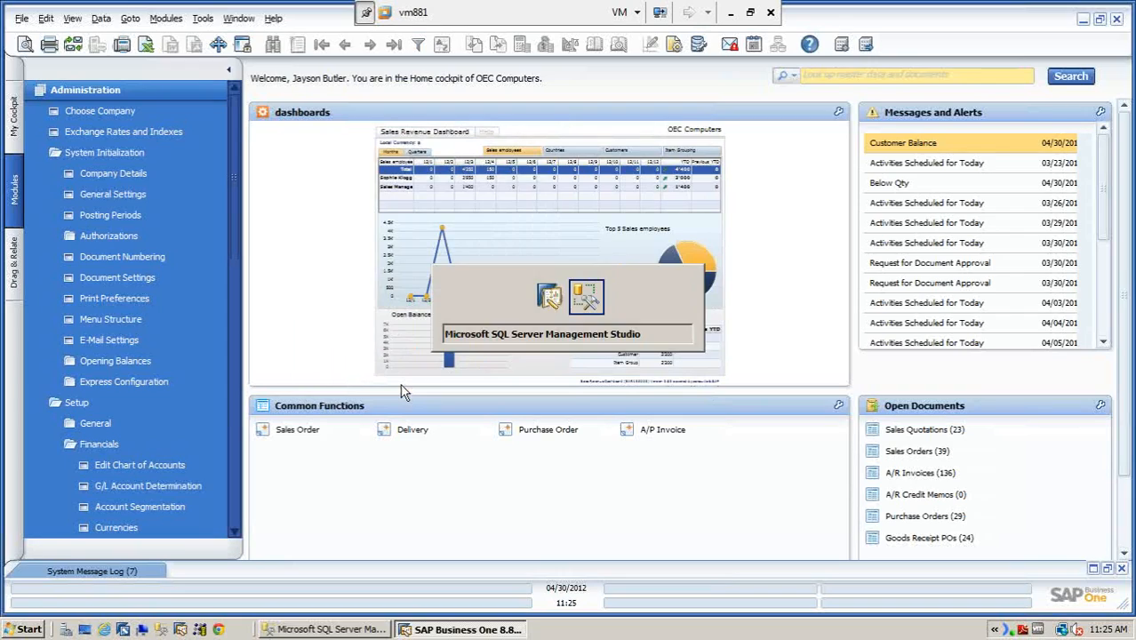
pyautogui.click(324, 629)
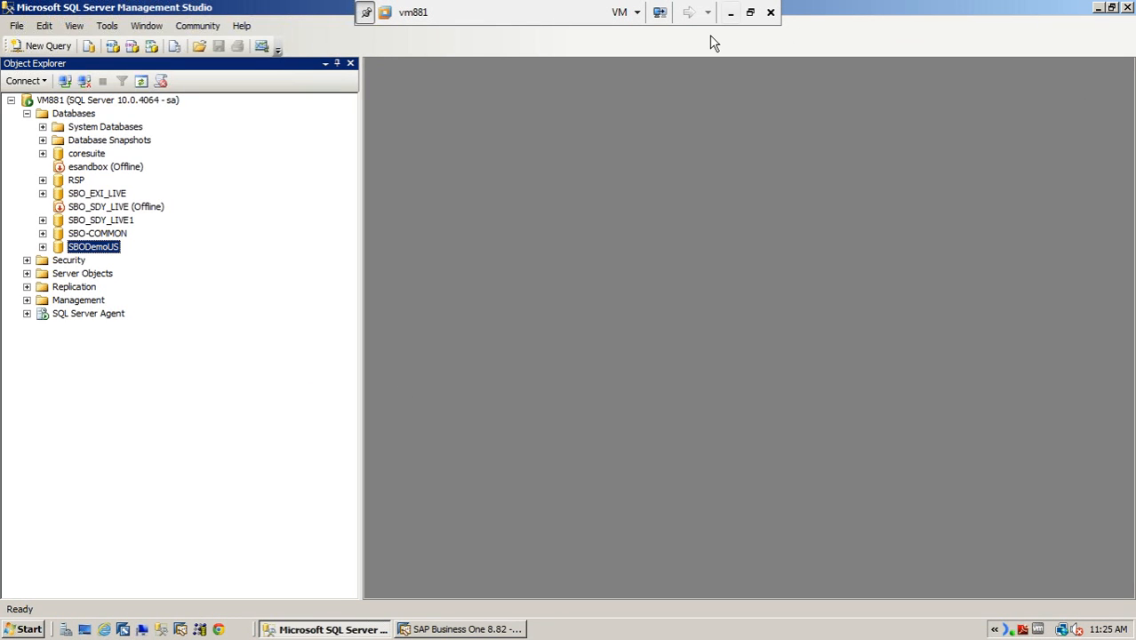